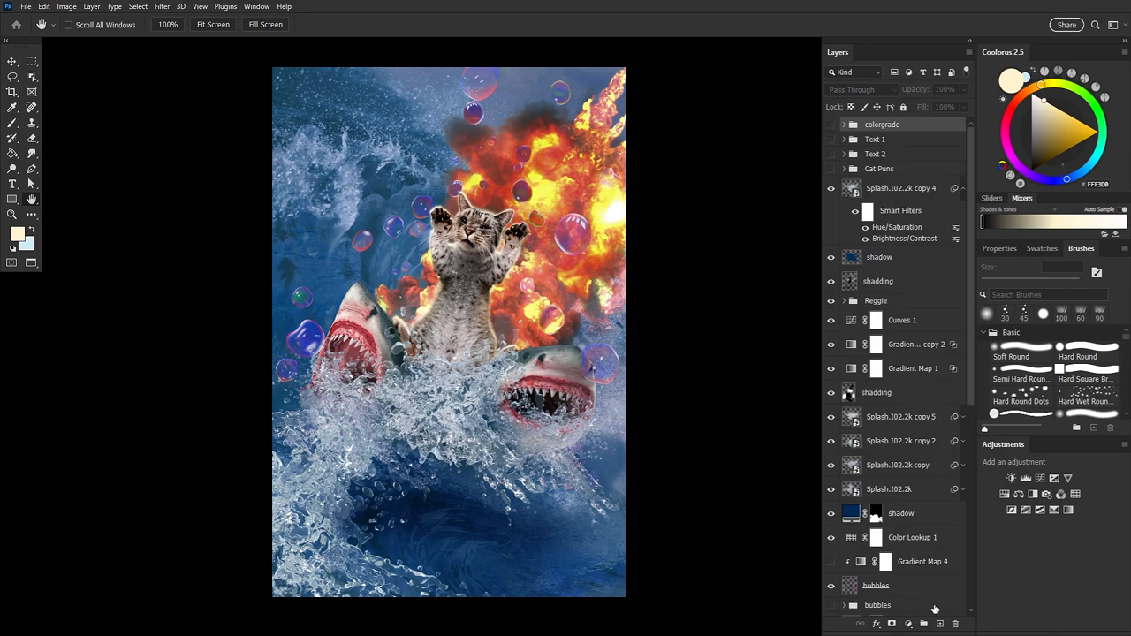
- Add a 50% gray Soft Light layer at the top and preview the poster in grayscale
{"action": "left_click", "coordinate": [43, 7]}
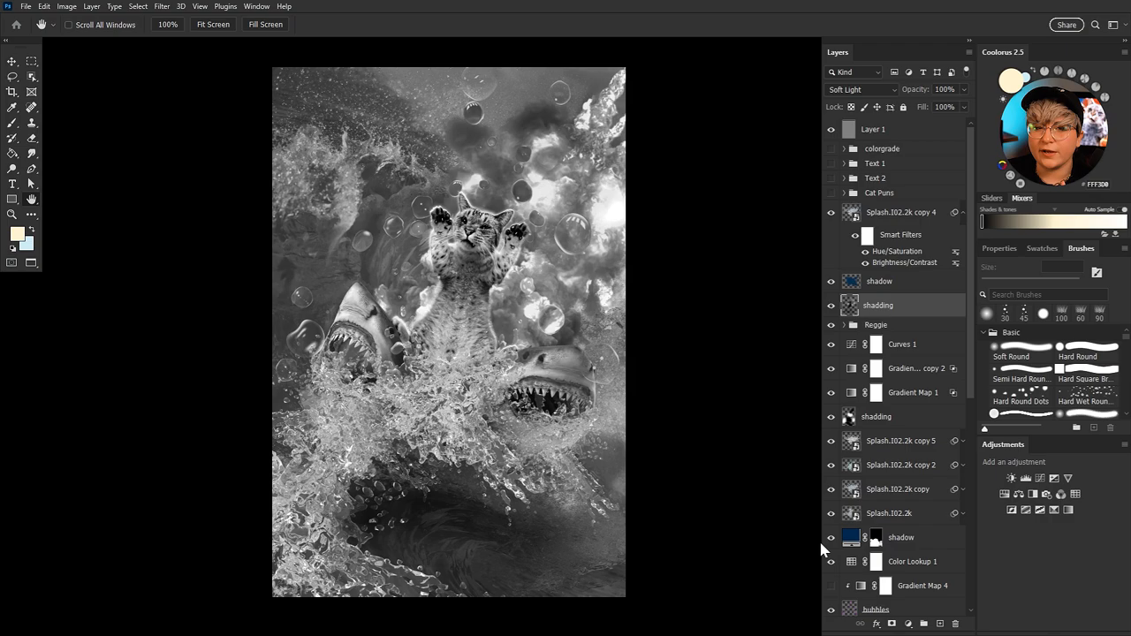
- Paint highlights with a white Soft Round brush at 5% flow, then restore color and show the REGGIE text groups
{"action": "left_click", "coordinate": [12, 107]}
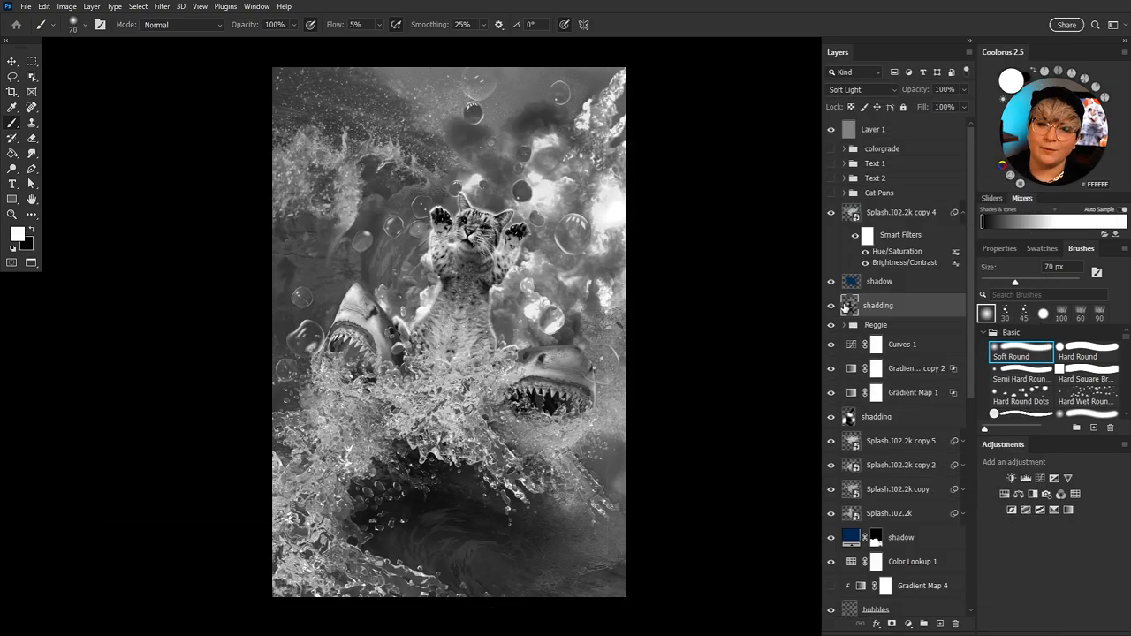
{"action": "left_click", "coordinate": [830, 305]}
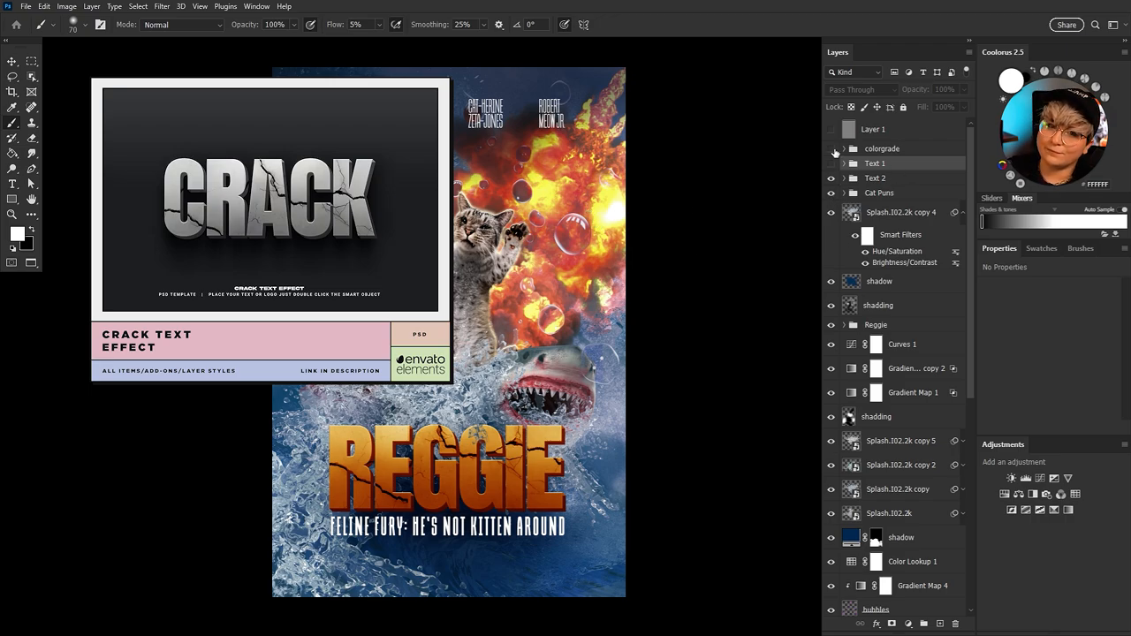
{"action": "left_click", "coordinate": [844, 149]}
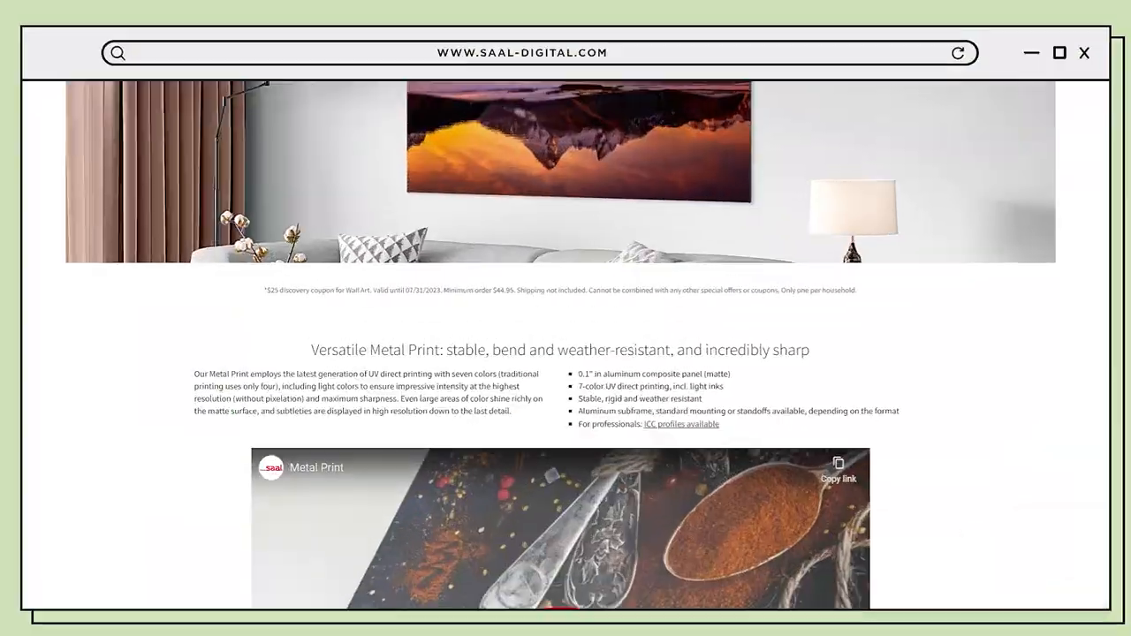
- Start an Online Designer project for a portrait 12 x 18 Brushed Metal Print
{"action": "scroll", "scroll_direction": "up", "scroll_amount": 3}
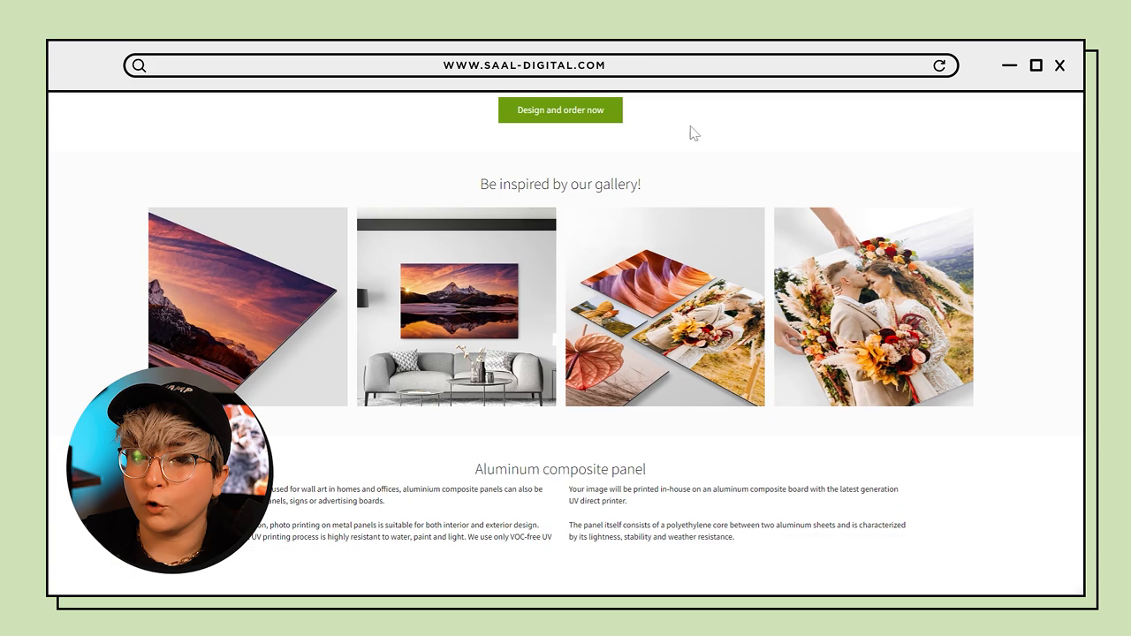
{"action": "scroll", "scroll_direction": "down", "scroll_amount": 3}
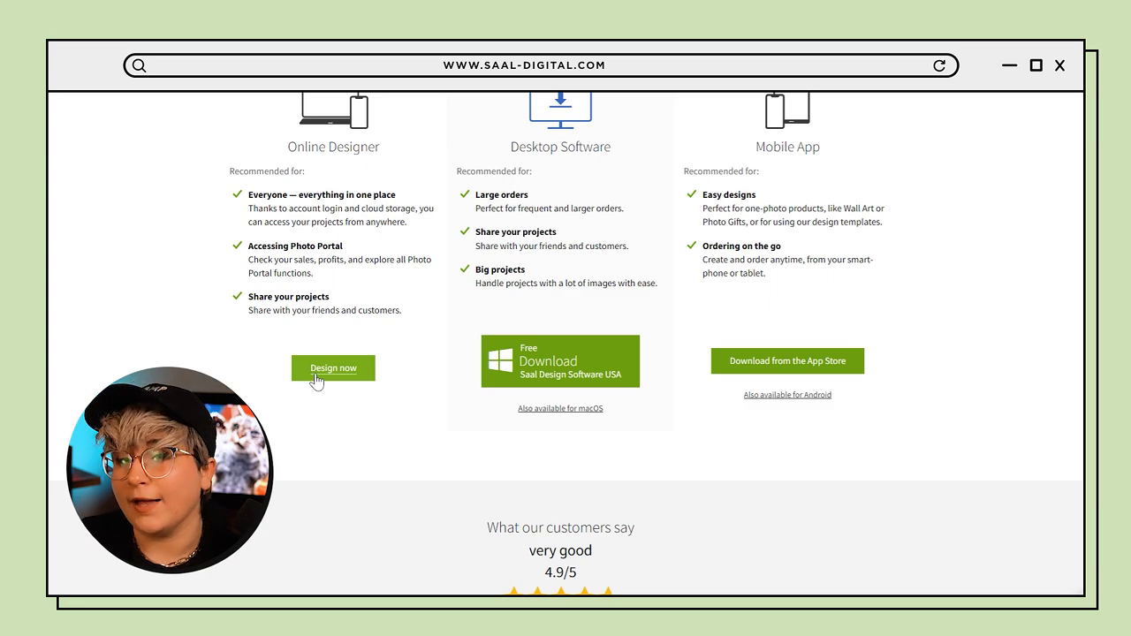
{"action": "left_click", "coordinate": [333, 367]}
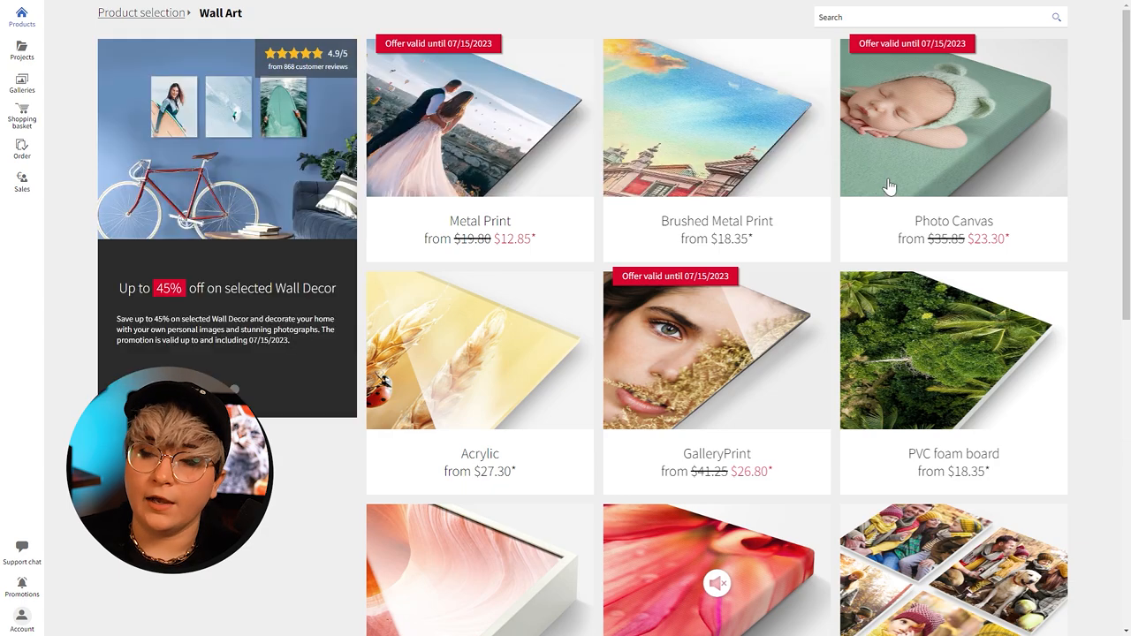
{"action": "left_click", "coordinate": [717, 117]}
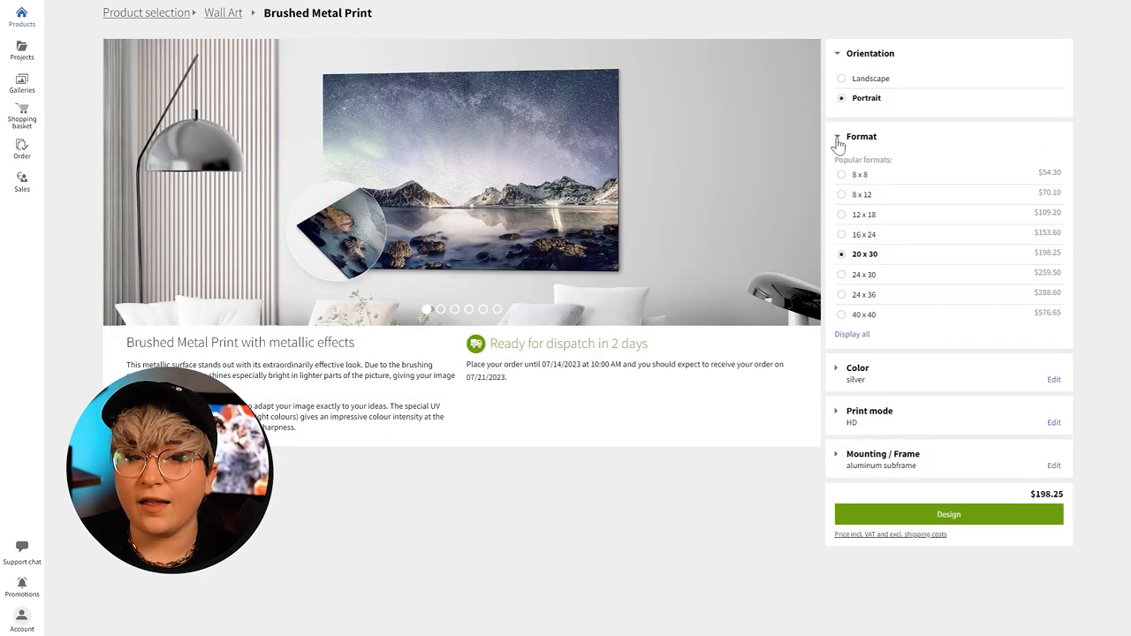
{"action": "left_click", "coordinate": [948, 514]}
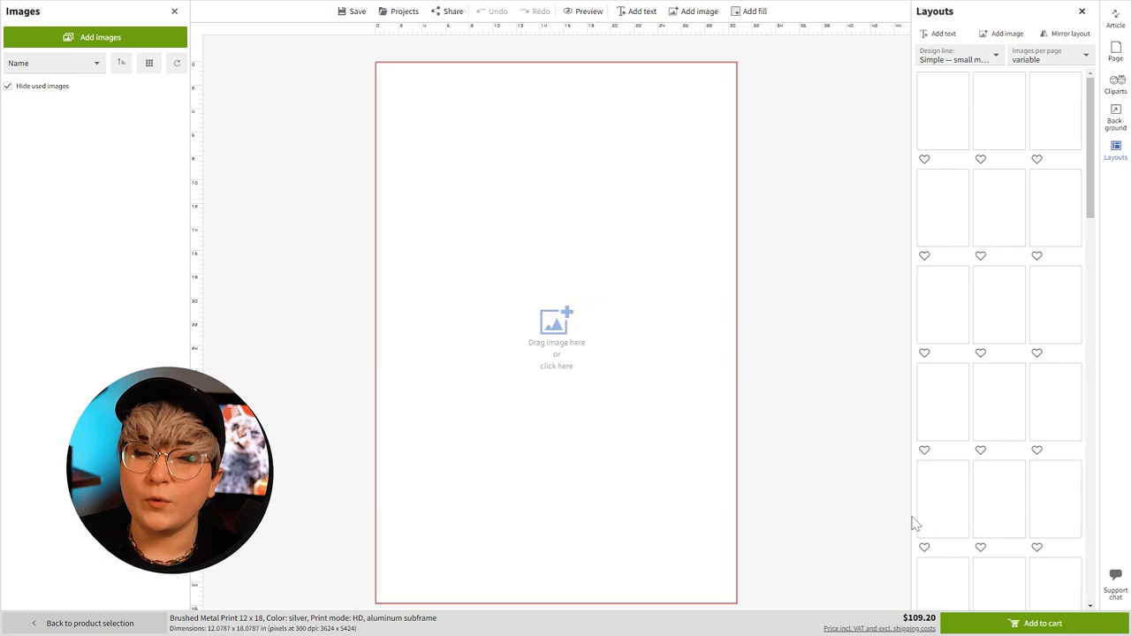